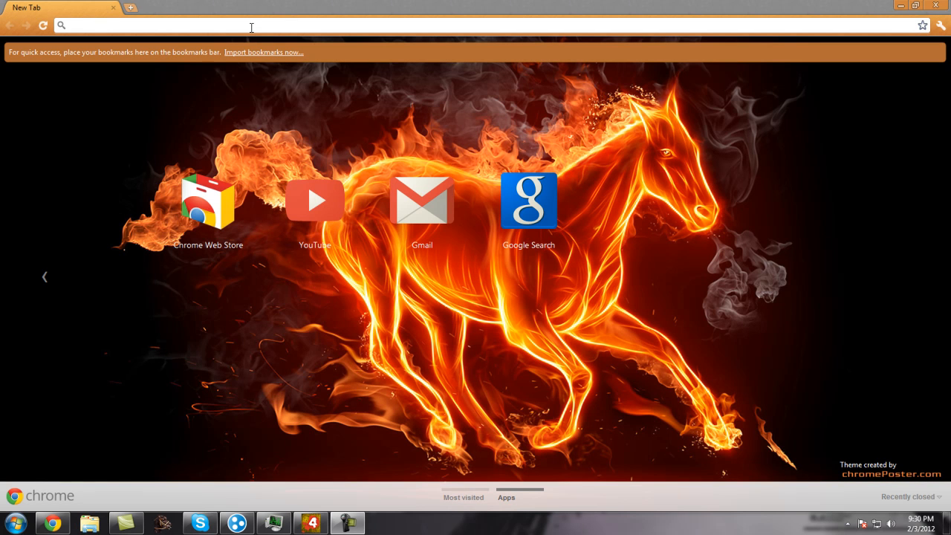
Search Google for 'hamachi' and land on the LogMeIn Hamachi download page
text(hamachi)
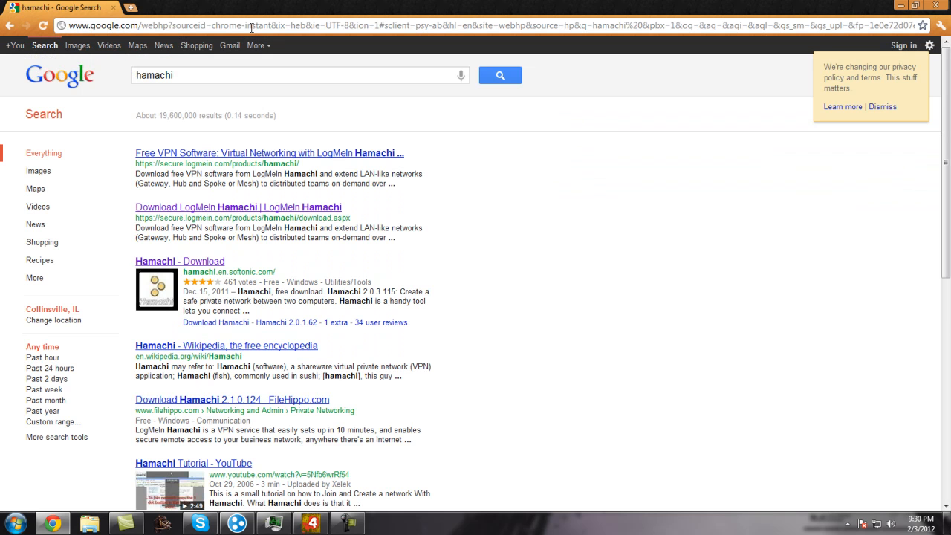
click(239, 207)
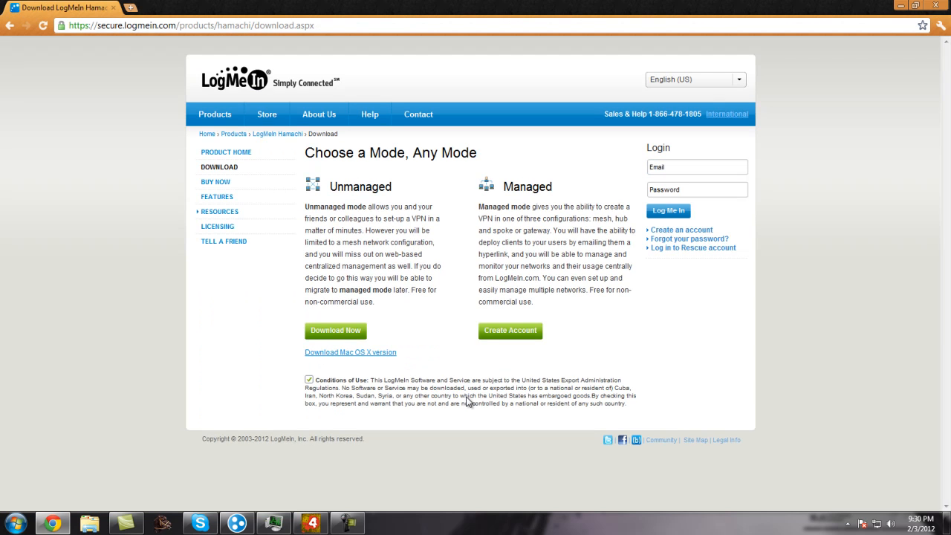
mouse_move(289, 464)
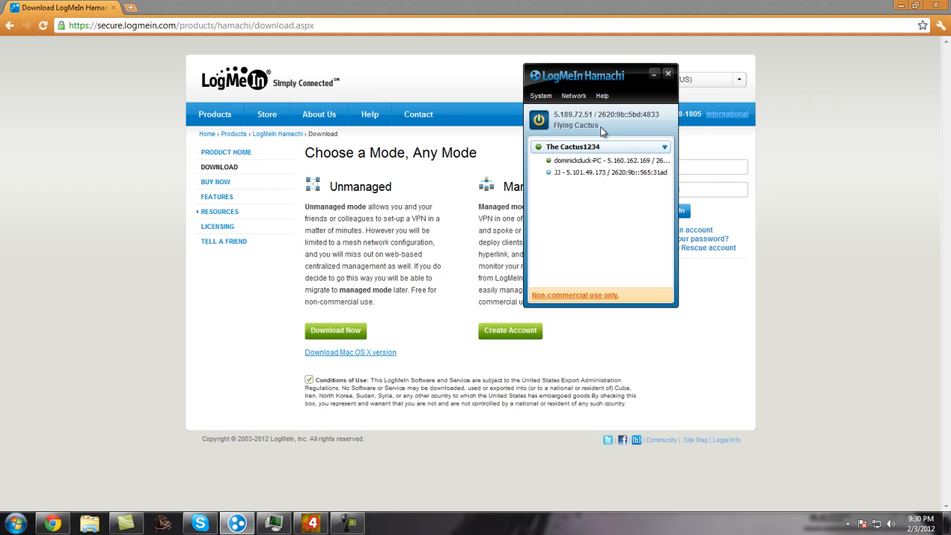
click(573, 95)
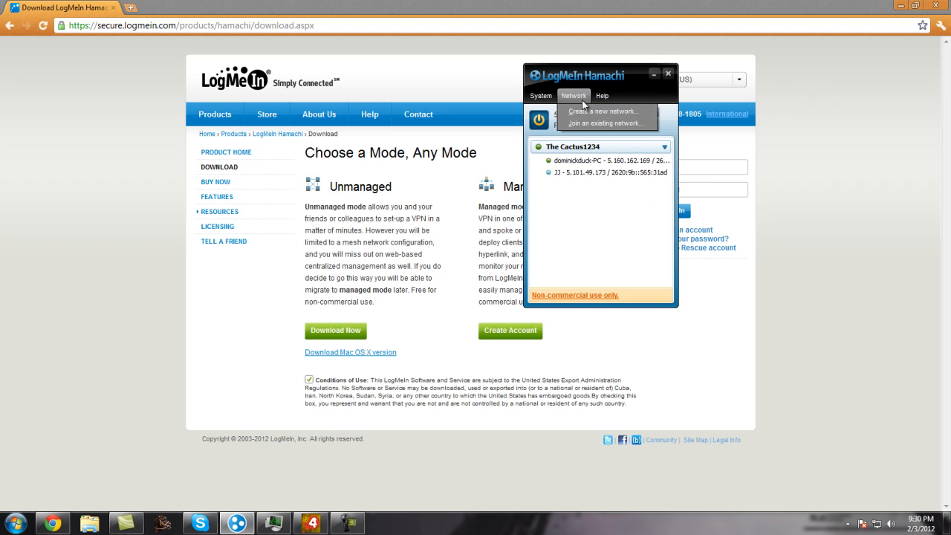
click(605, 112)
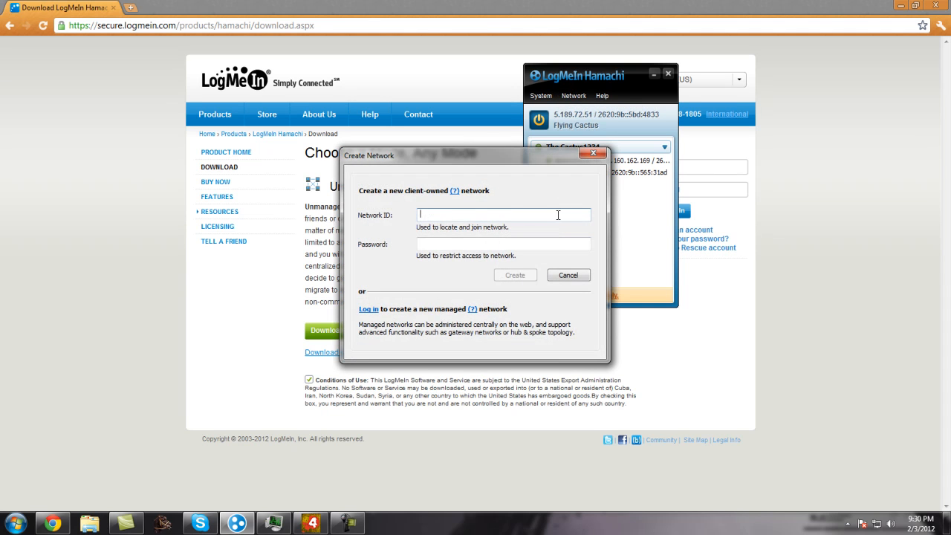
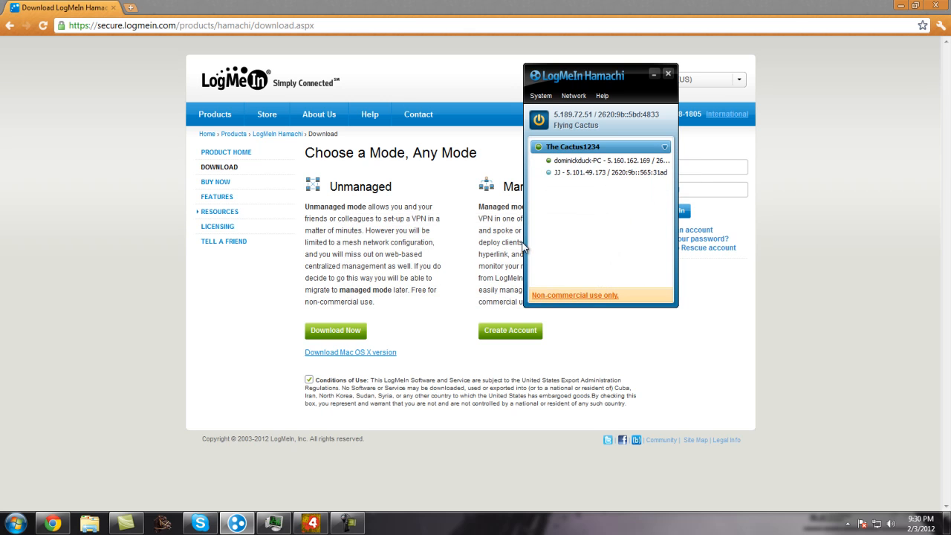
Launch Left 4 Dead 2 and set Allow Developer Console to Enabled under Keyboard/Mouse
click(312, 523)
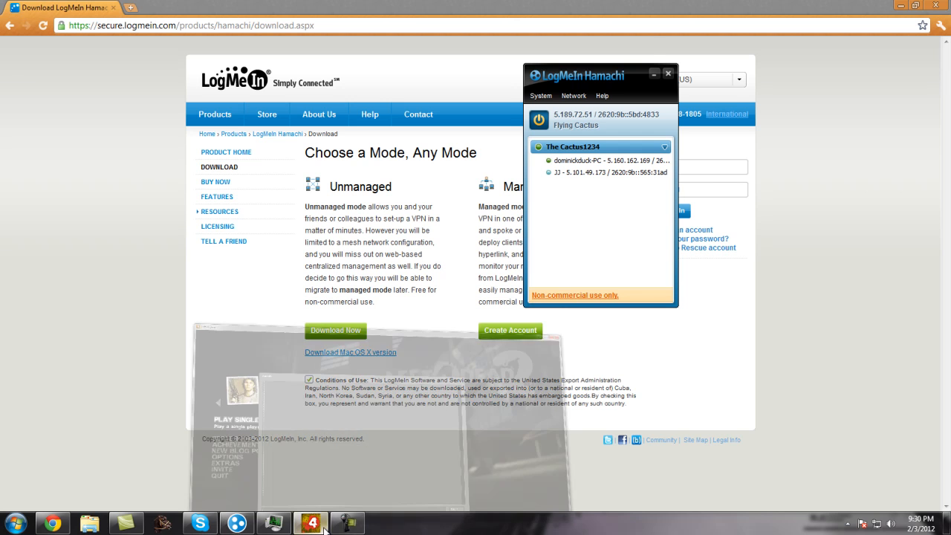
click(312, 523)
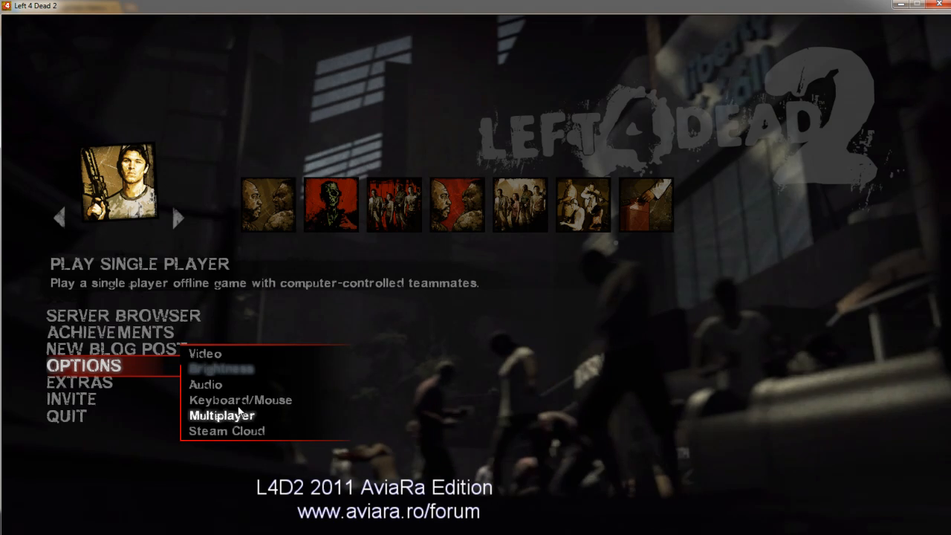
click(241, 399)
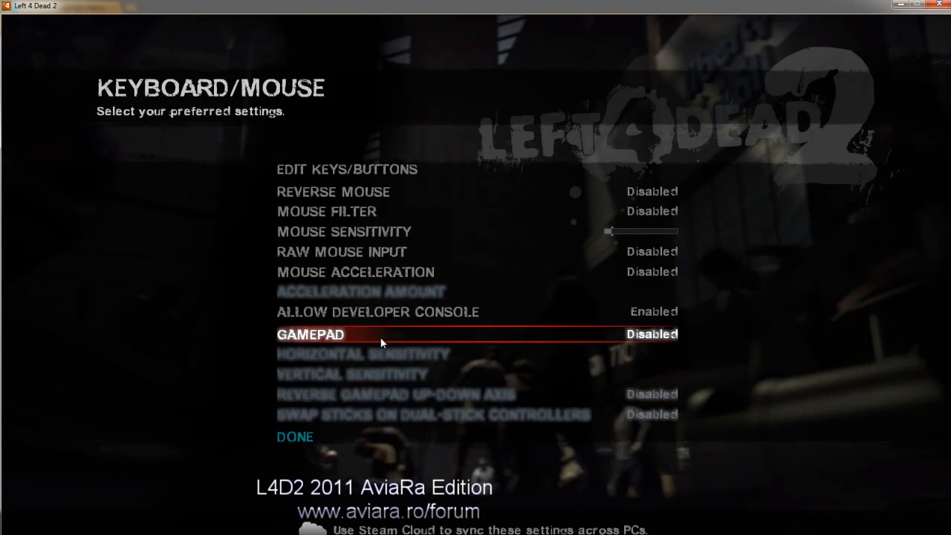
click(294, 437)
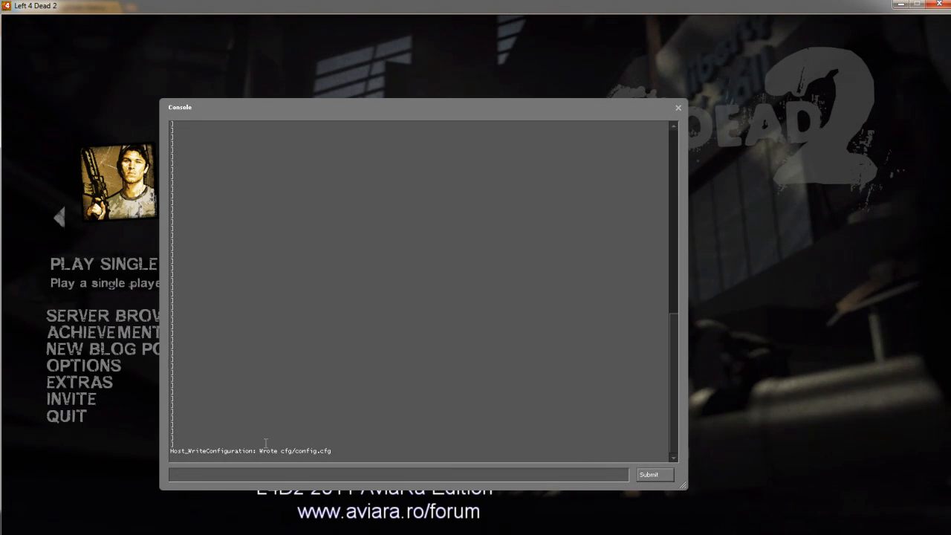
Enter hostname, sv_consistency 0 and net commands in the console to host the server
text(hostname)
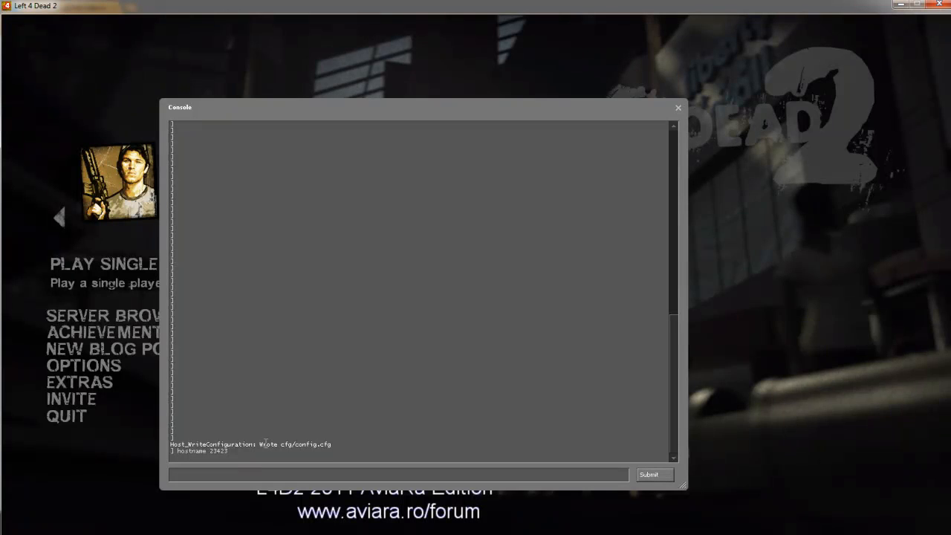
text(sv_con)
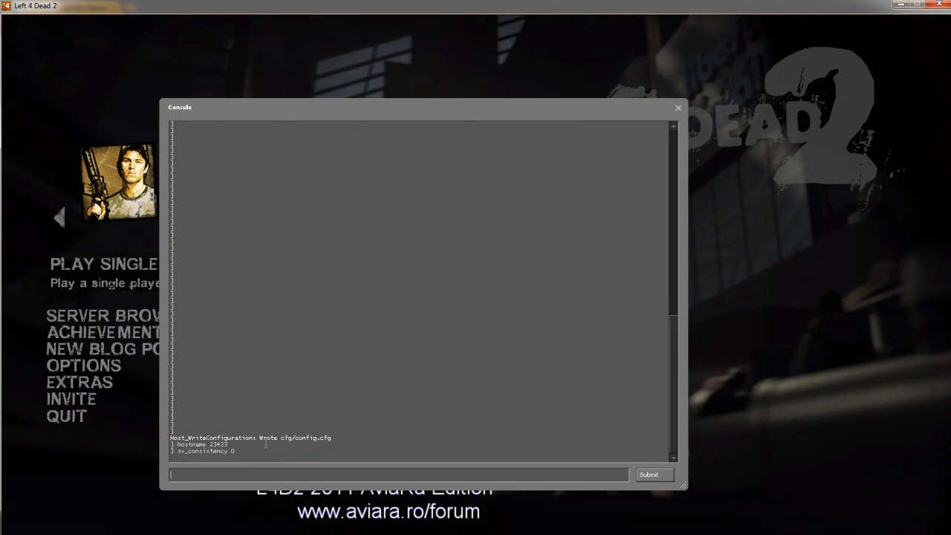
text(net)
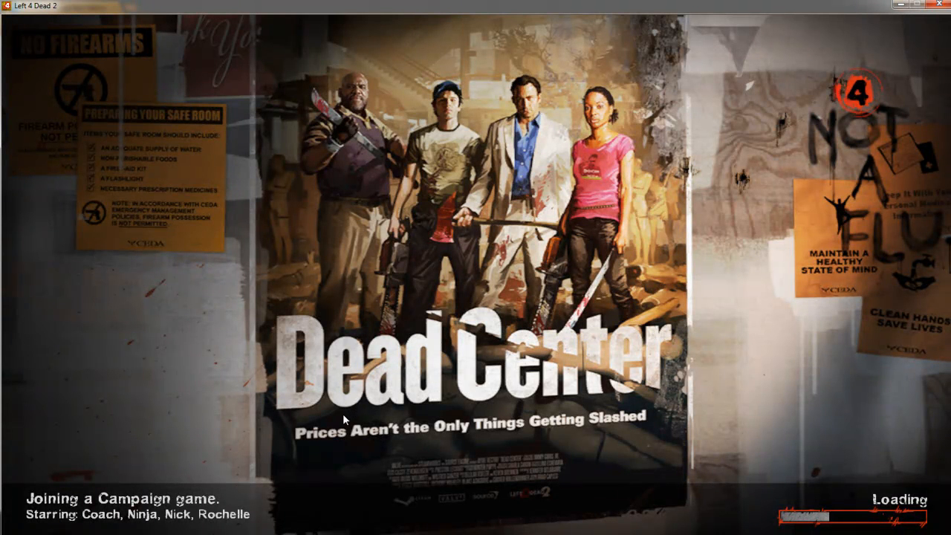
mouse_move(370, 419)
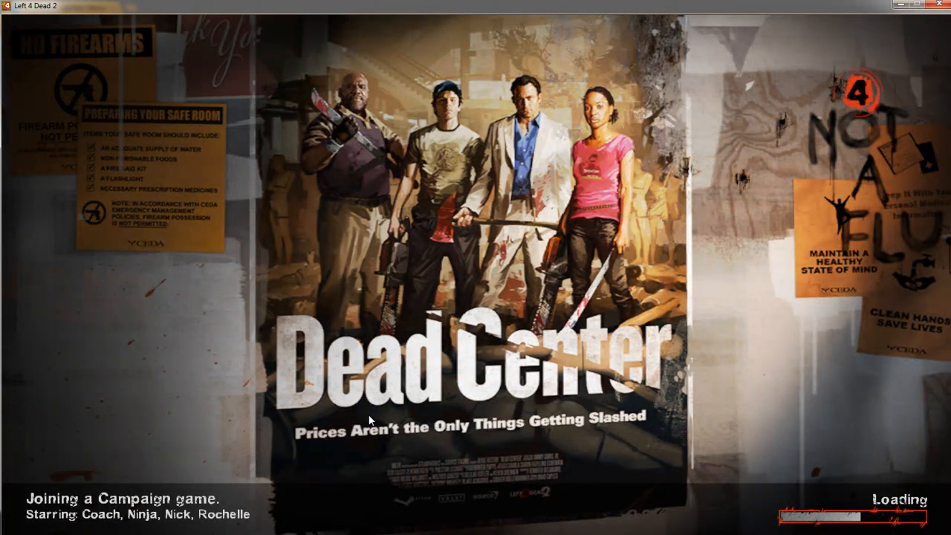